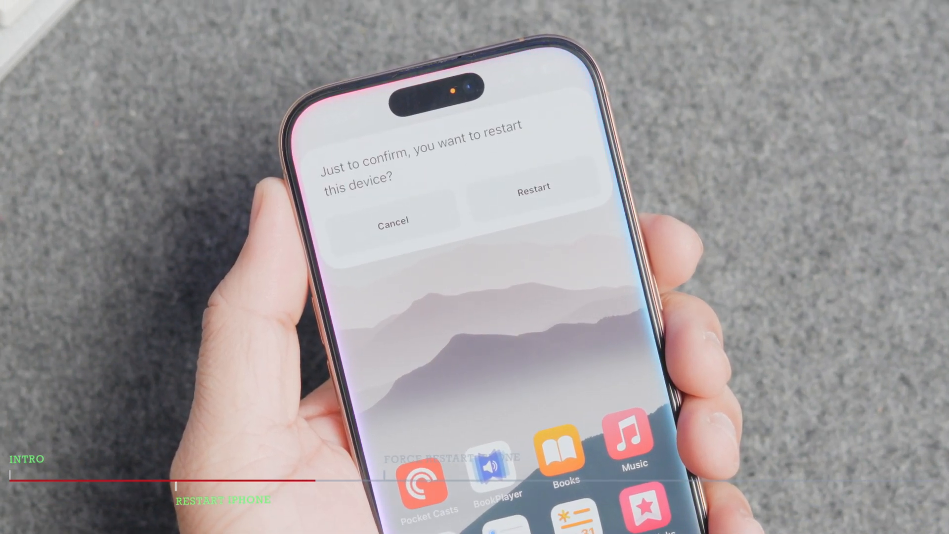
- Confirm Restart in the 'Just to confirm, you want to restart this device?' dialog
left_click(533, 188)
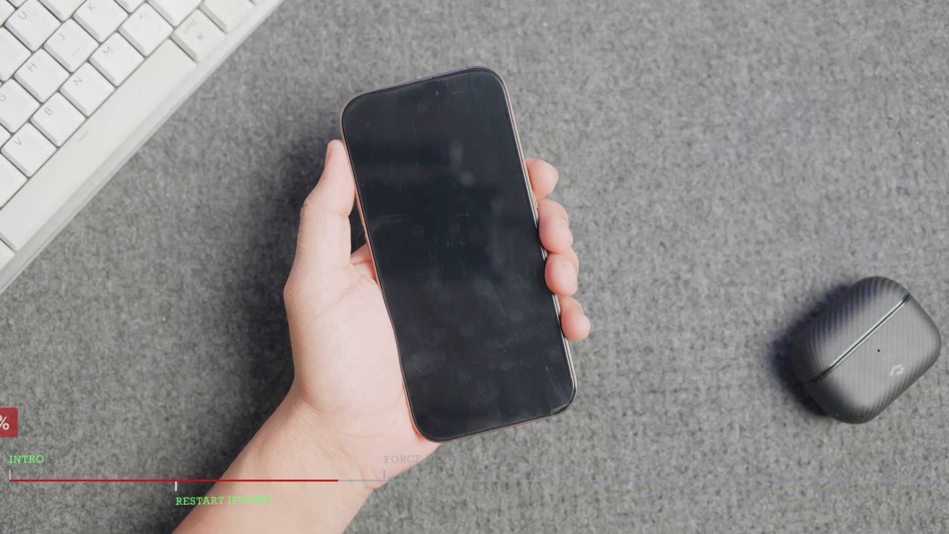